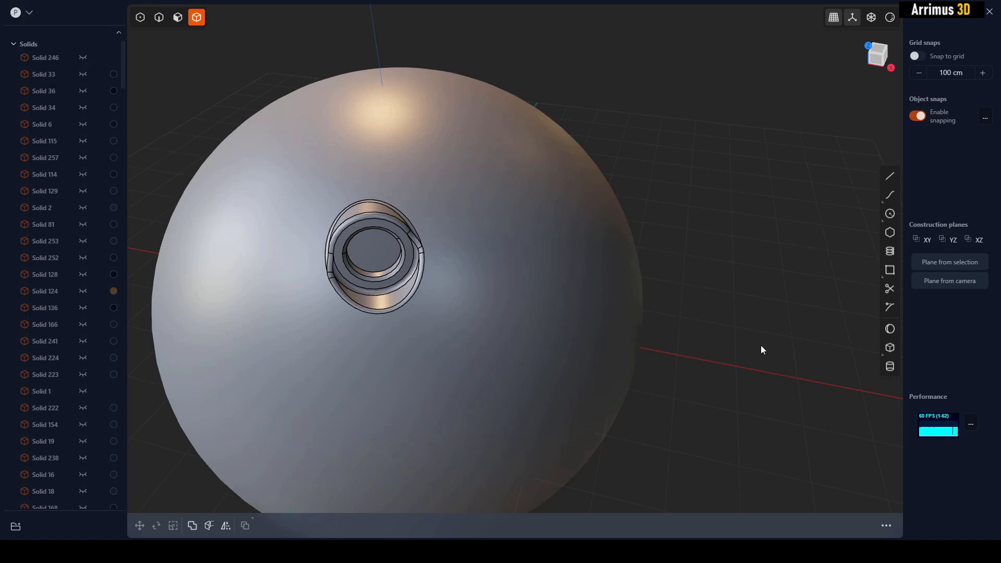
pyautogui.moveTo(754, 345)
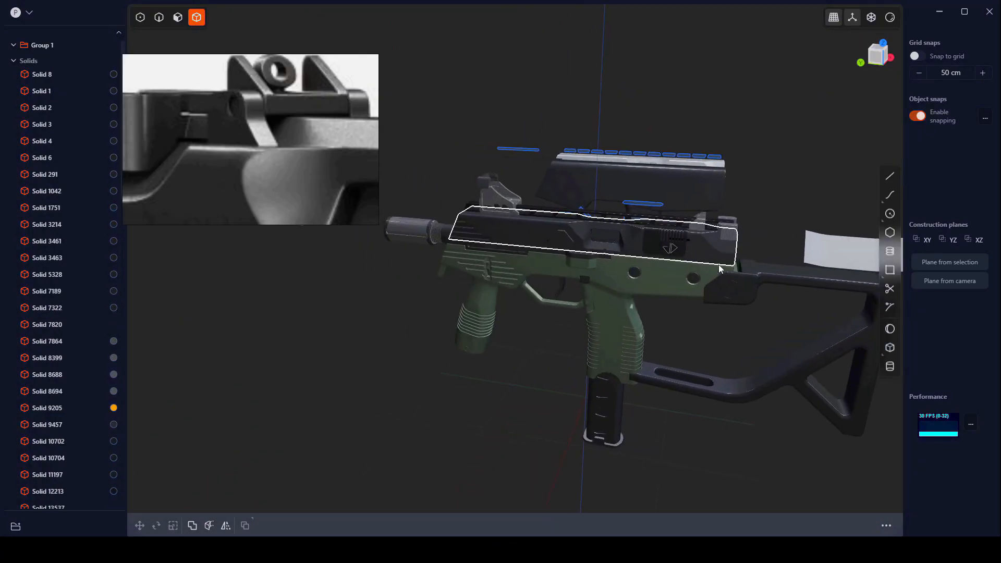
# Move the box along one axis with G to a spot above the sphere and reselect it
pyautogui.moveTo(719, 268); pyautogui.dragTo(556, 238)
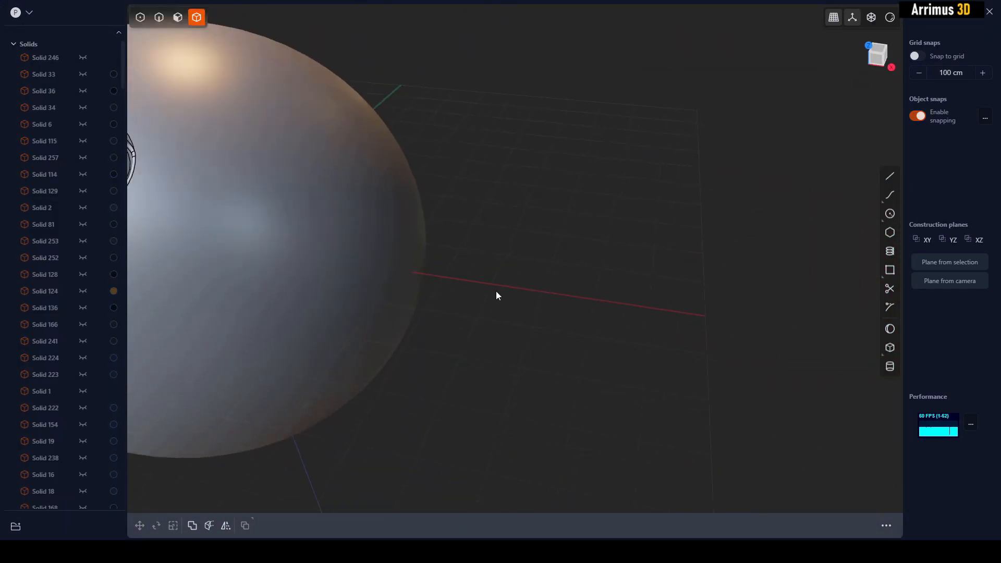
pyautogui.click(890, 348)
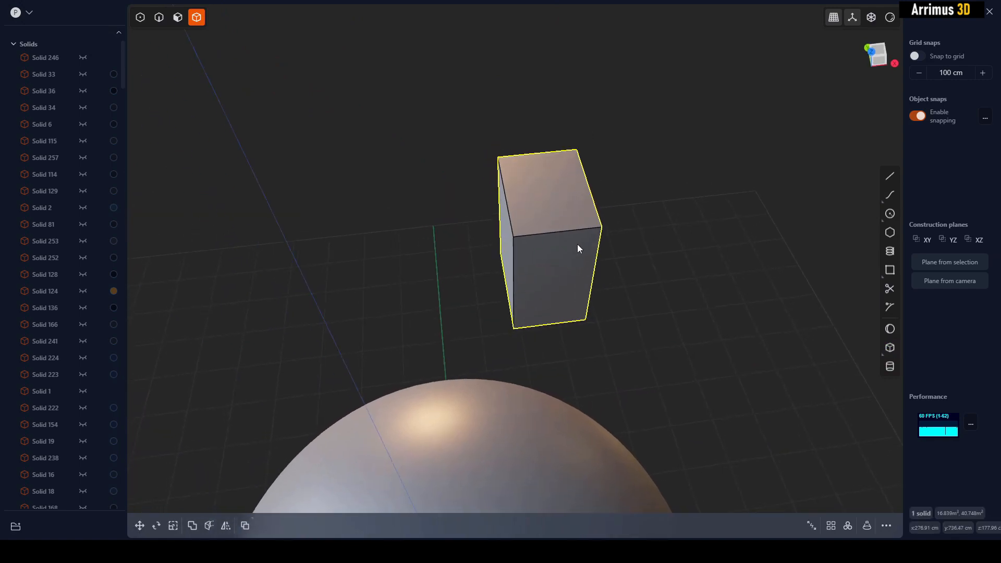
pyautogui.click(138, 526)
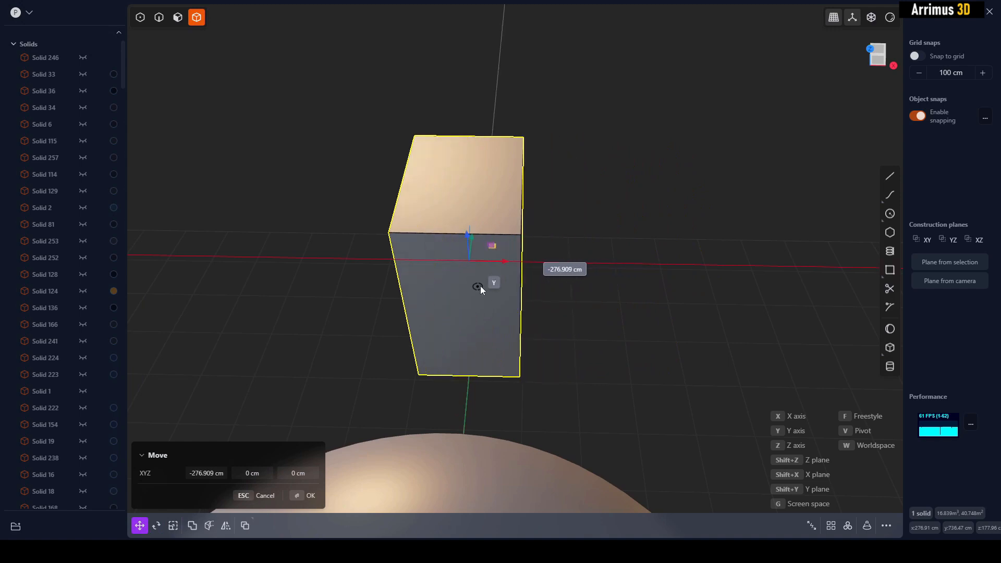
pyautogui.moveTo(480, 288); pyautogui.dragTo(511, 288)
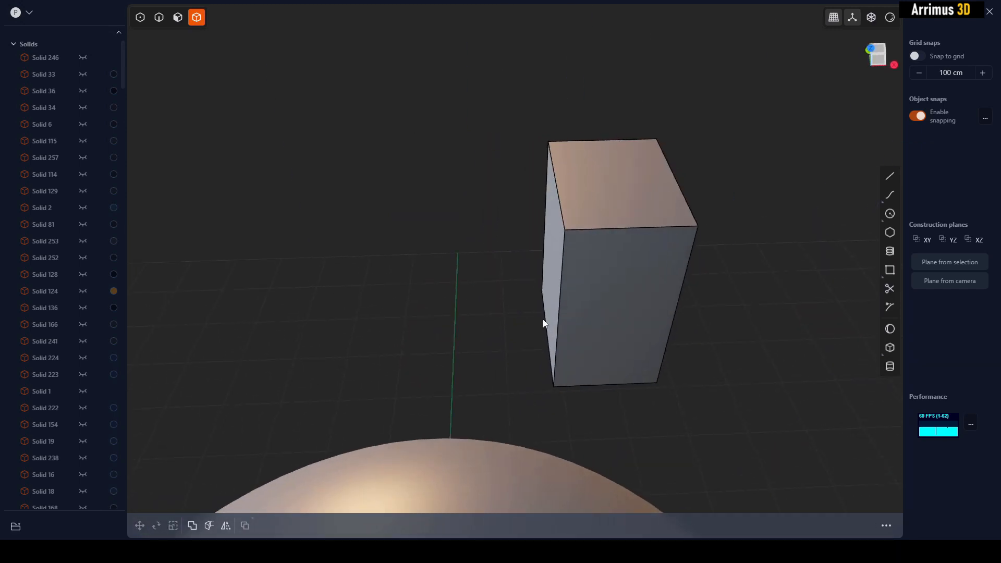
pyautogui.click(613, 288)
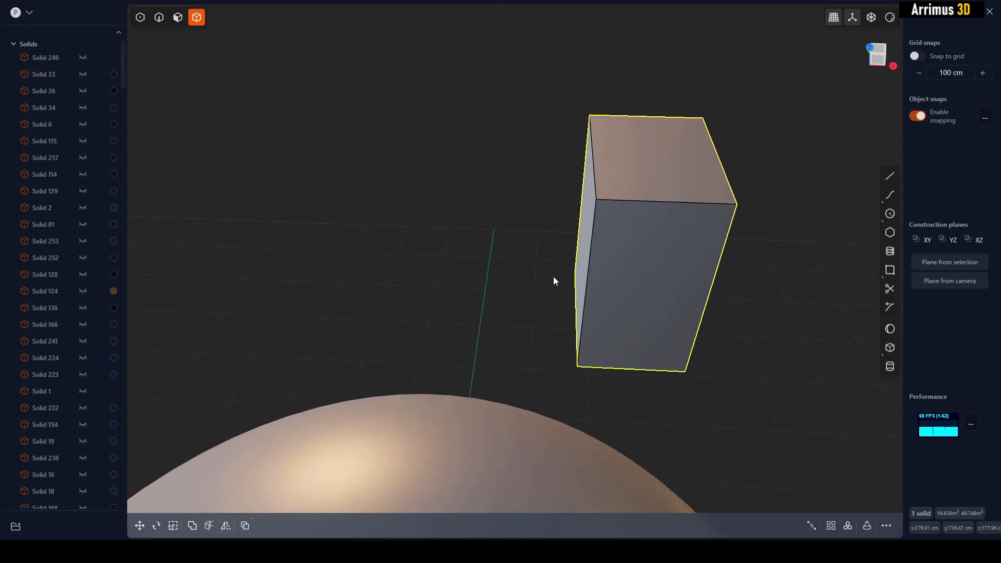
# Move the box about 86 cm along a second axis after repositioning its pivot
pyautogui.click(139, 526)
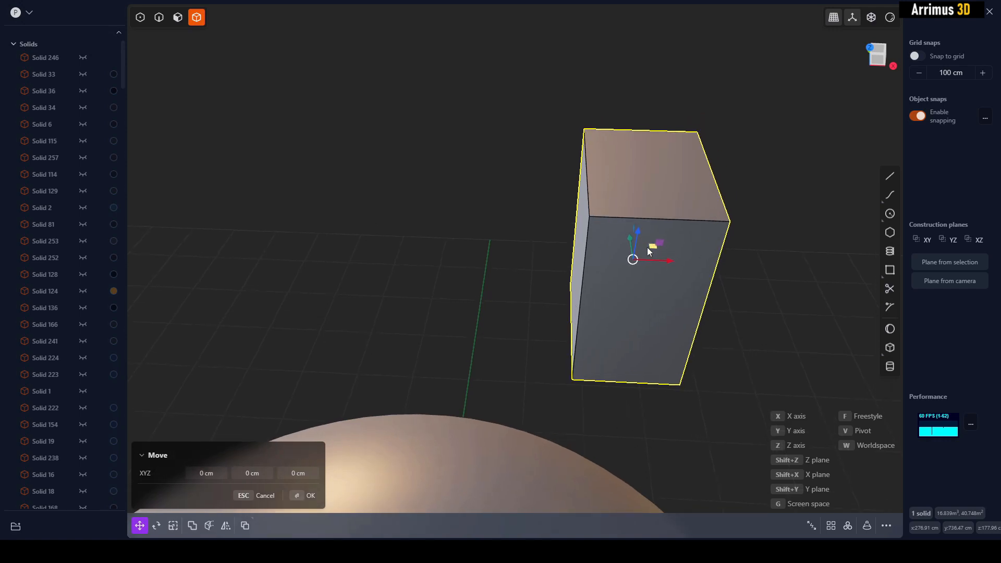
pyautogui.moveTo(665, 260); pyautogui.dragTo(485, 271)
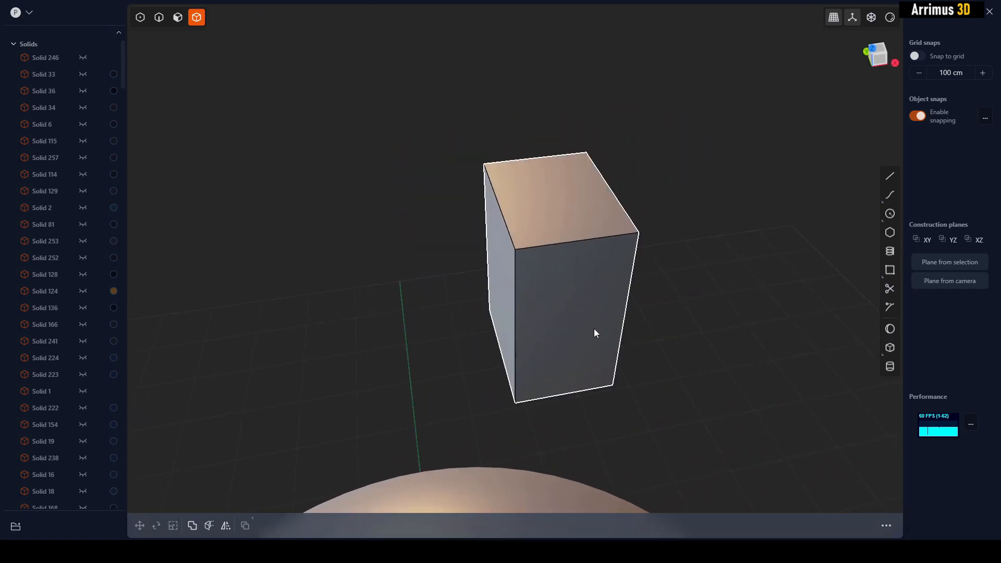
pyautogui.click(593, 331)
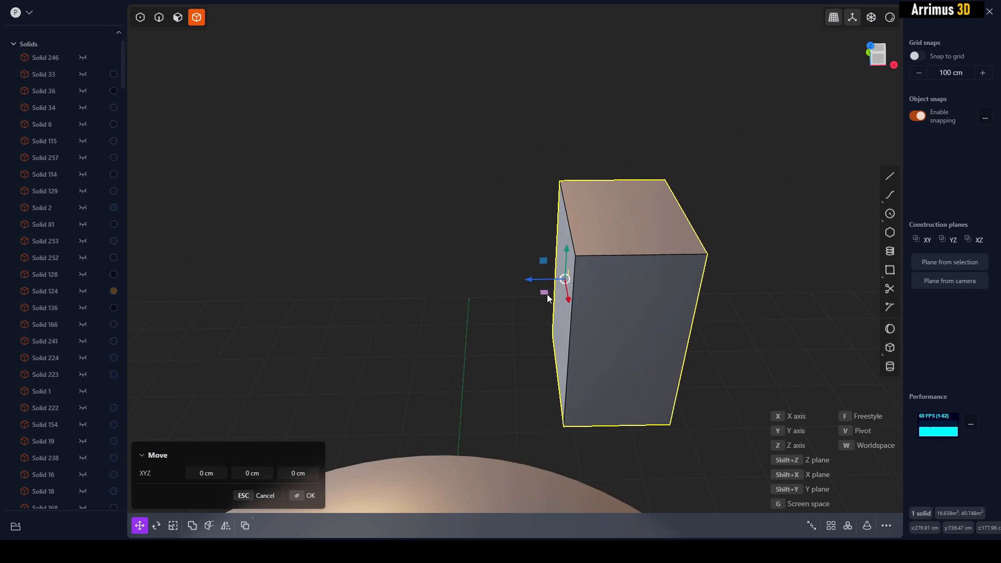
pyautogui.moveTo(565, 280); pyautogui.dragTo(491, 269)
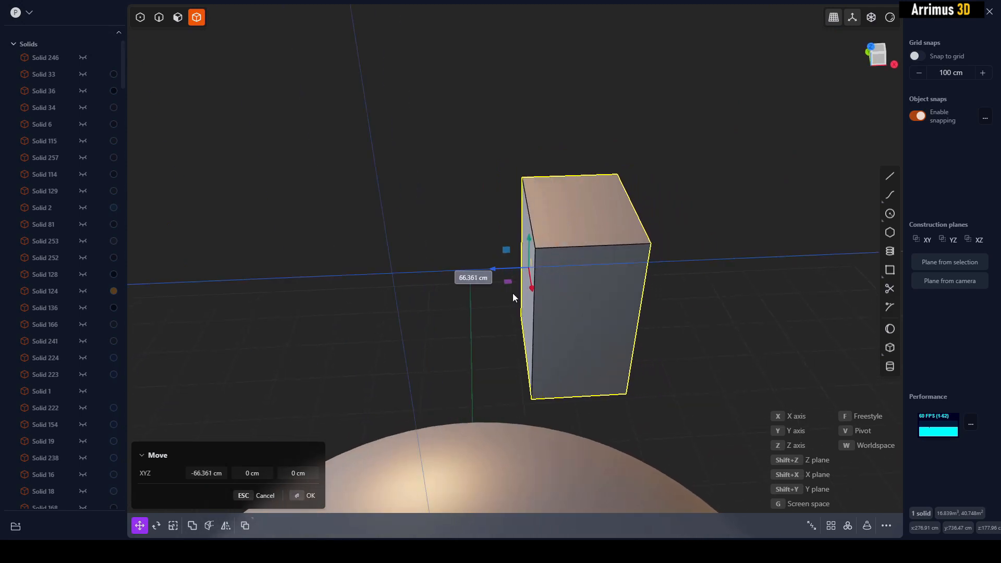
pyautogui.moveTo(530, 288); pyautogui.dragTo(467, 294)
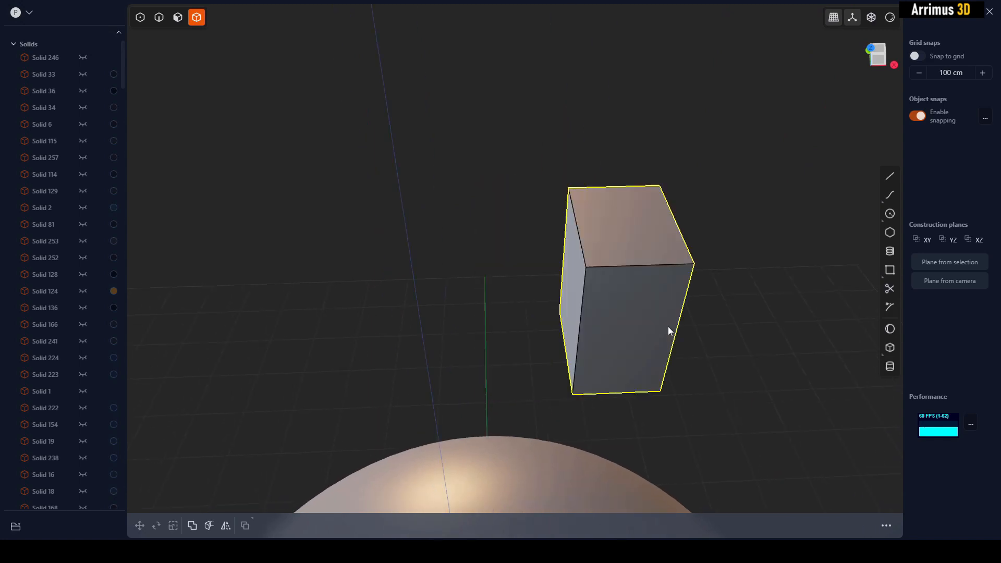
# Offset the box's side face outward by about 56 cm and confirm
pyautogui.click(177, 18)
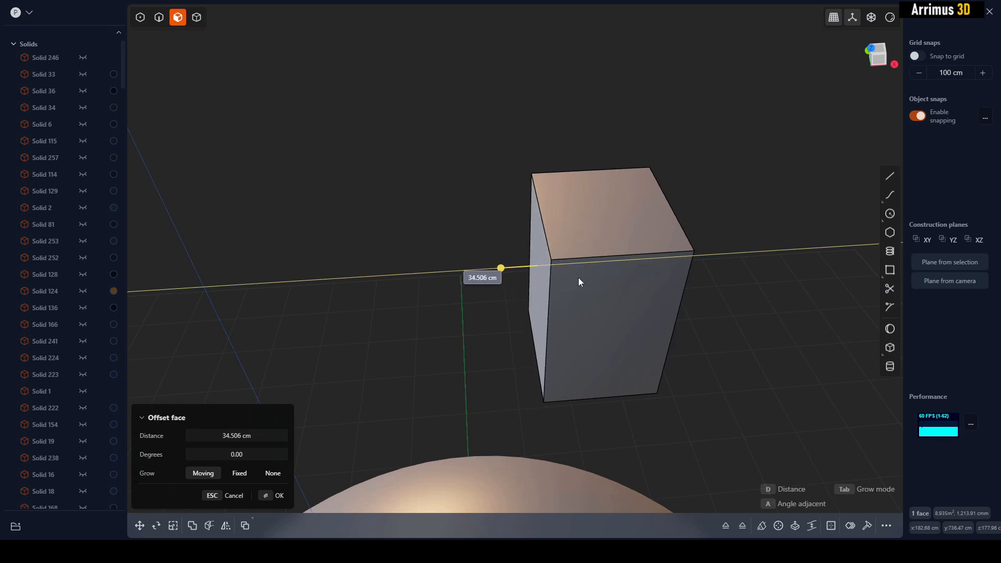
pyautogui.moveTo(579, 282); pyautogui.dragTo(570, 300)
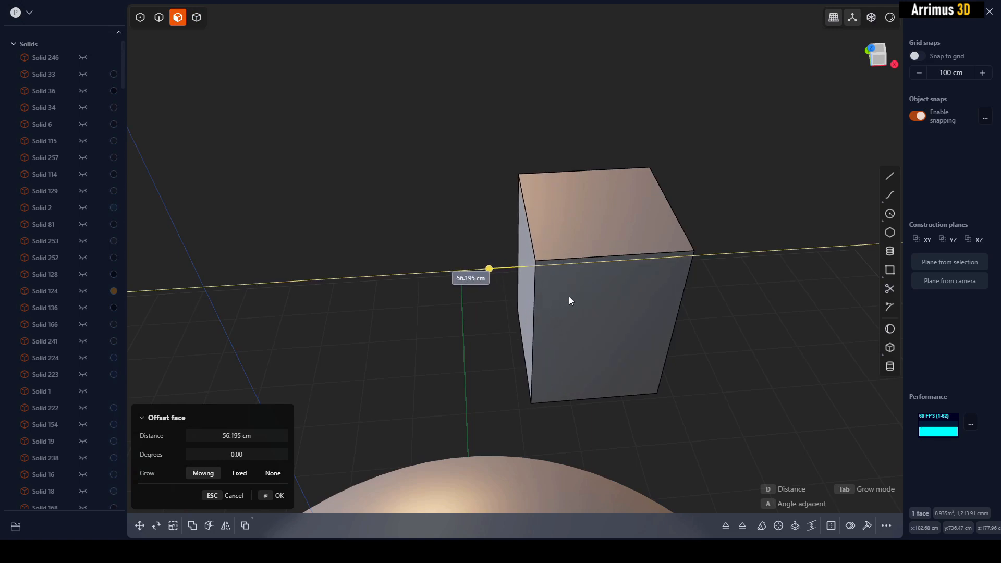
pyautogui.moveTo(488, 269); pyautogui.dragTo(396, 274)
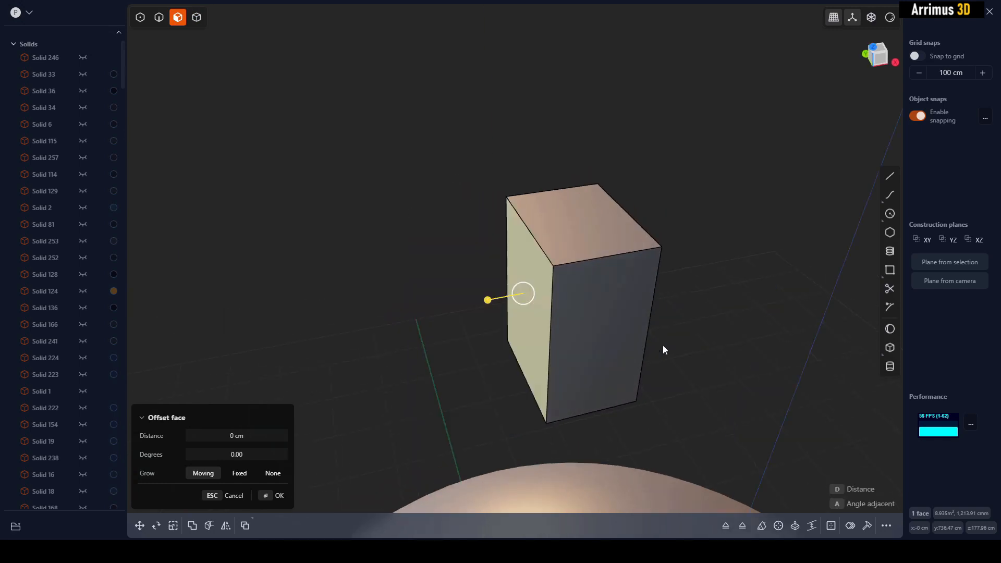
pyautogui.click(280, 497)
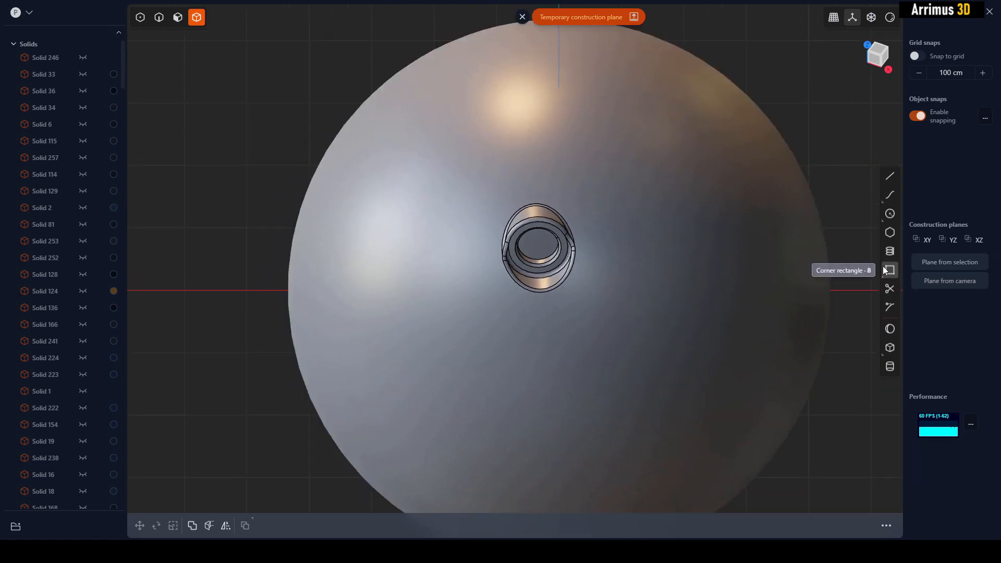
pyautogui.moveTo(890, 214)
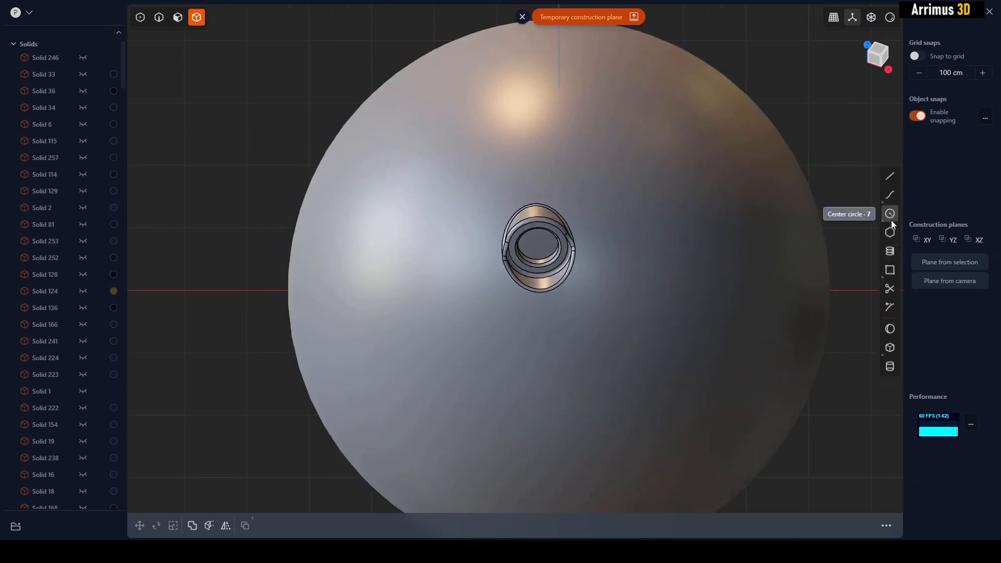
# Draw a centre circle around the socket on the temporary construction plane and set its radius
pyautogui.click(890, 213)
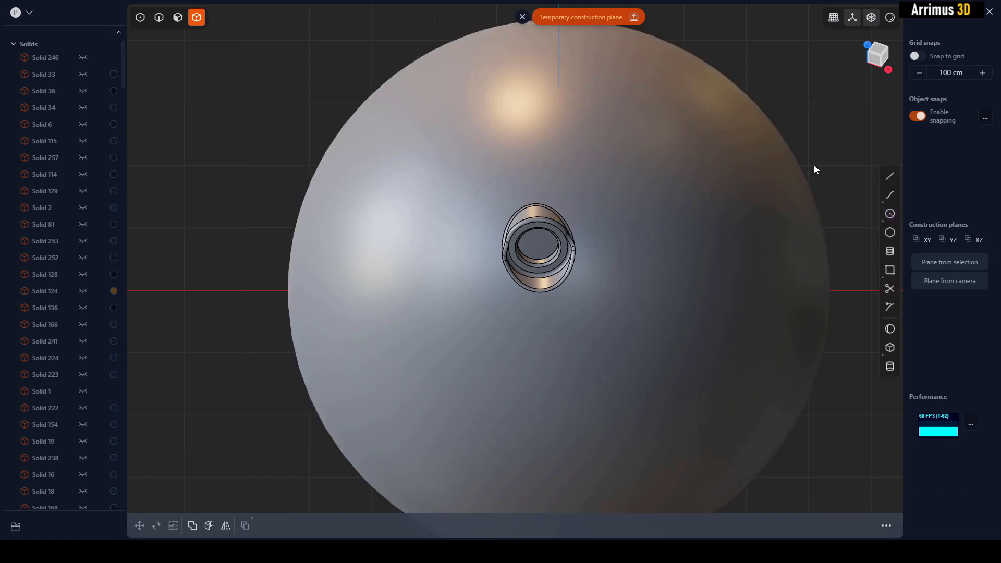
pyautogui.click(889, 177)
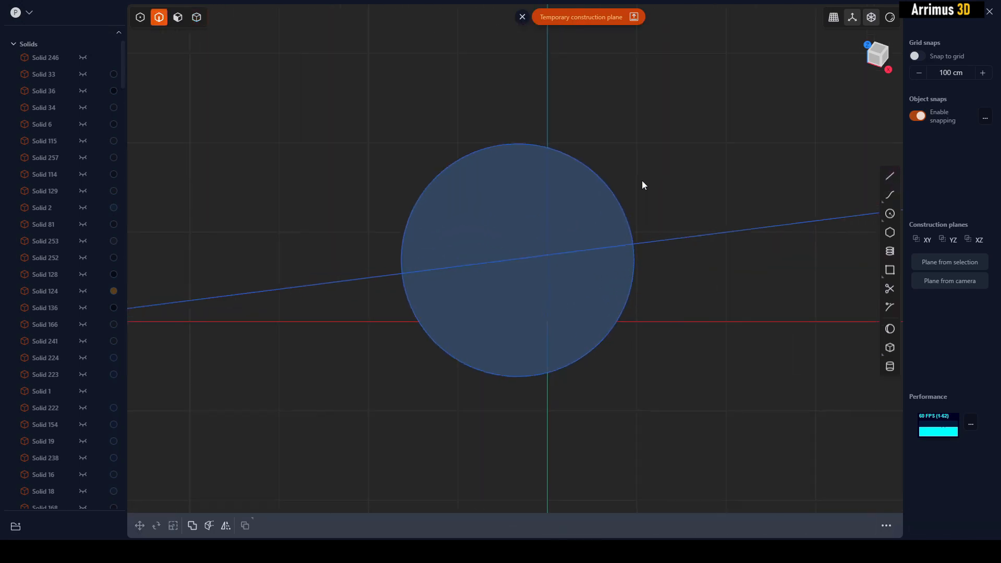
pyautogui.click(889, 289)
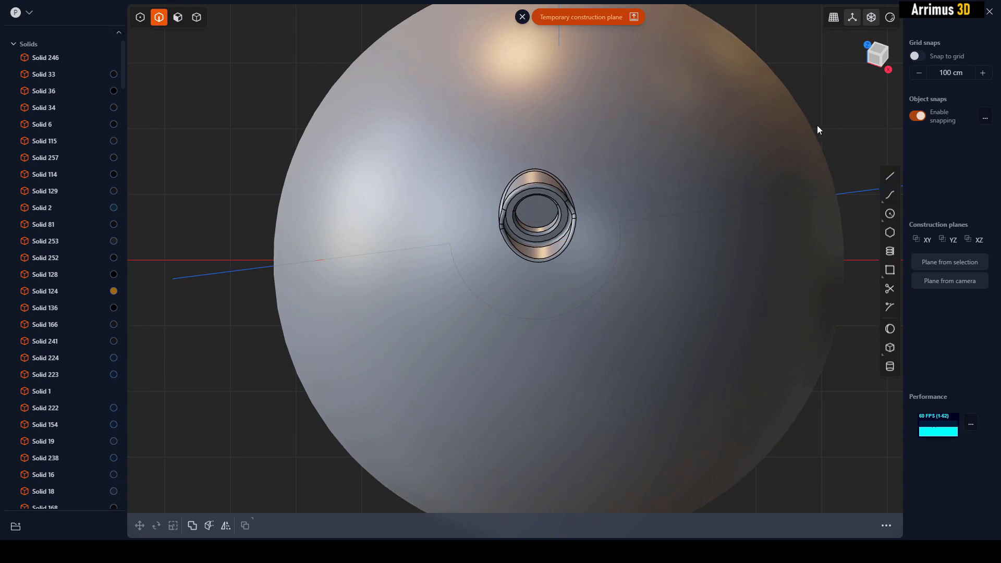
pyautogui.click(889, 213)
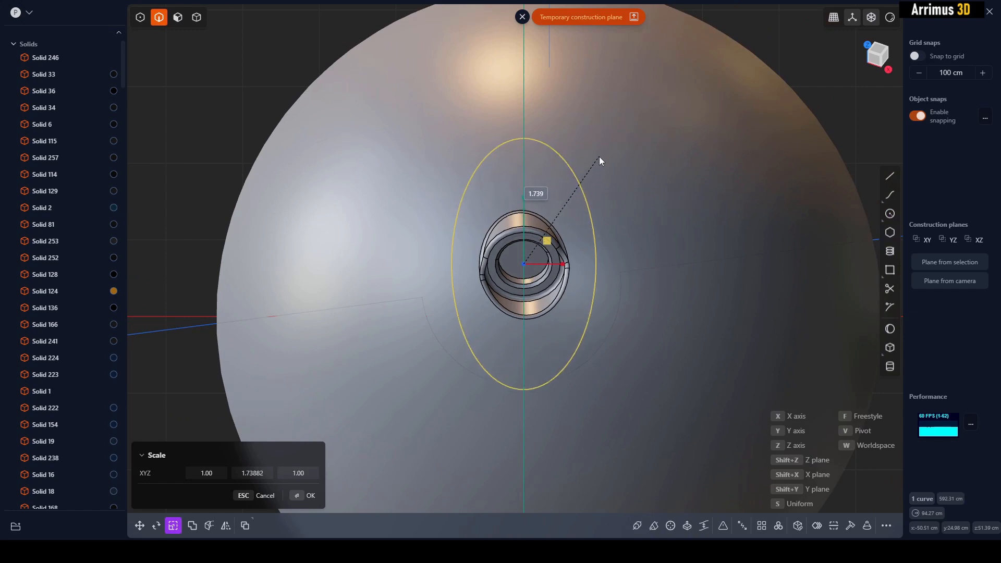
pyautogui.moveTo(601, 160); pyautogui.dragTo(587, 195)
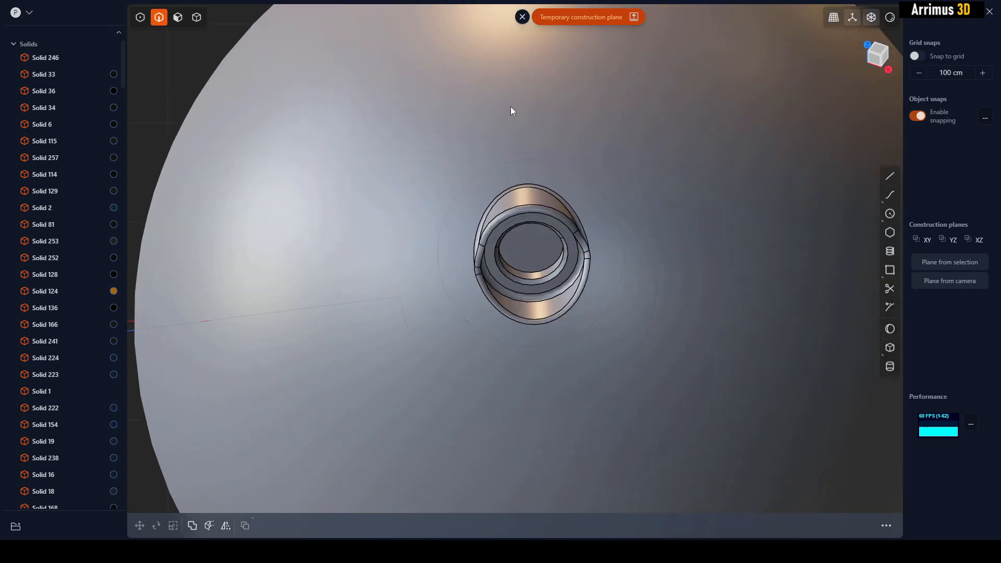
pyautogui.click(172, 526)
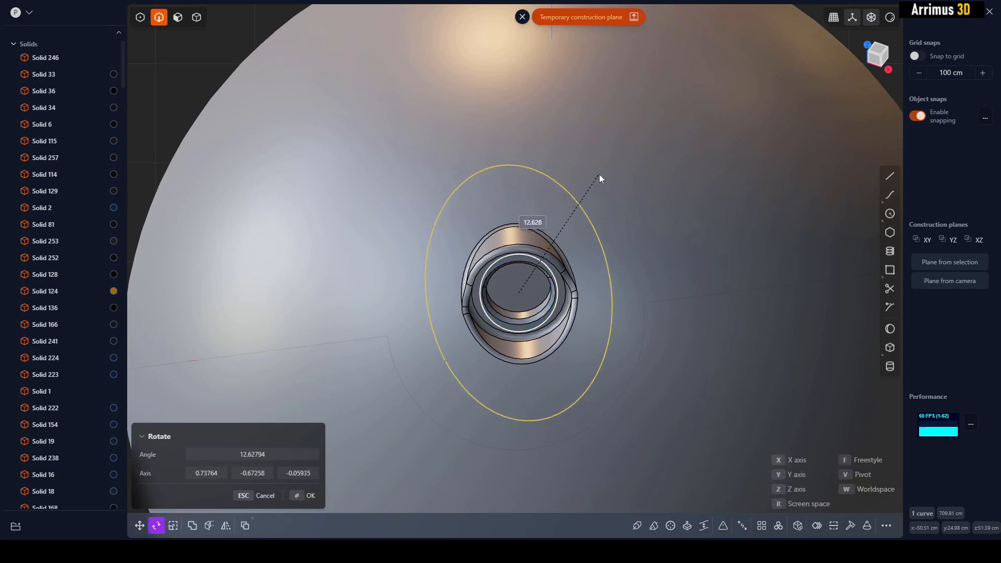
pyautogui.click(306, 495)
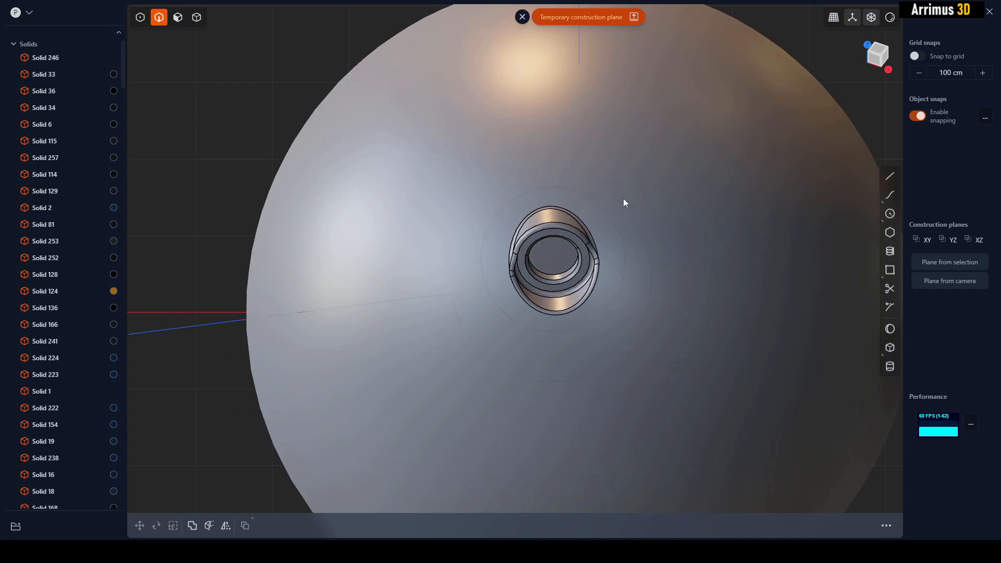
pyautogui.moveTo(648, 186)
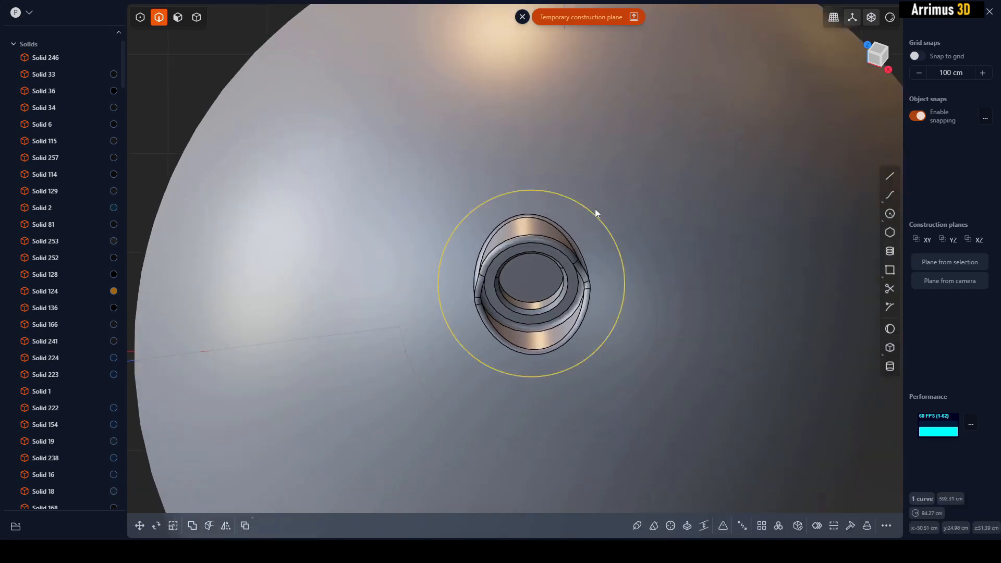
# Freestyle-scale the circle to nearly twice its height into an ellipse around the socket
pyautogui.click(172, 525)
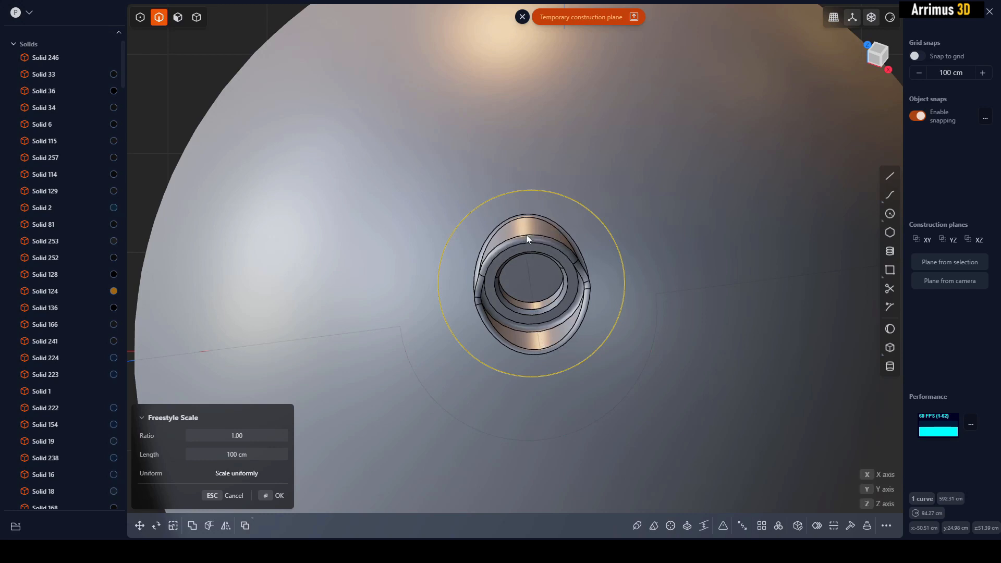
pyautogui.moveTo(526, 240); pyautogui.dragTo(511, 127)
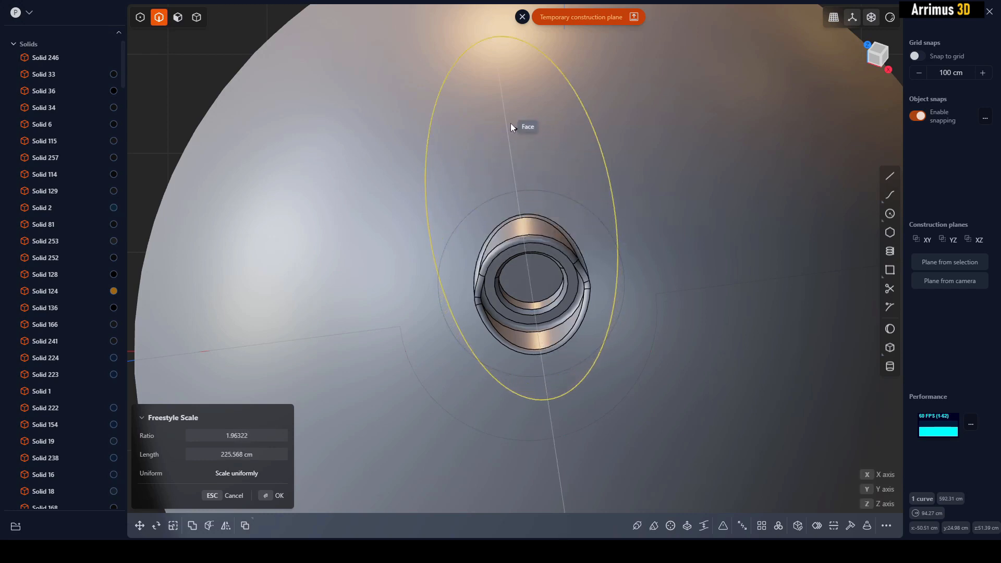
pyautogui.moveTo(511, 126); pyautogui.dragTo(534, 174)
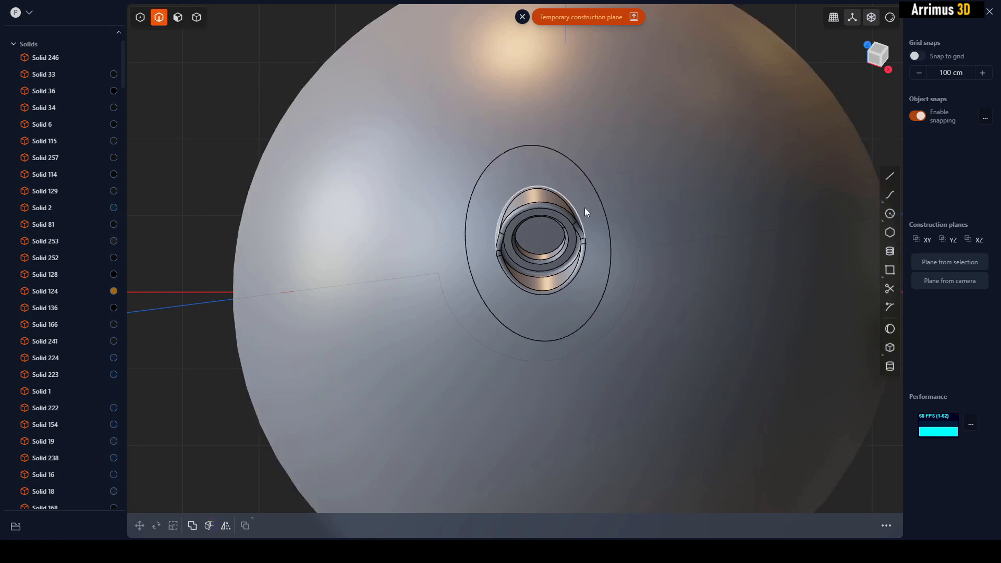
pyautogui.moveTo(586, 212); pyautogui.dragTo(667, 204)
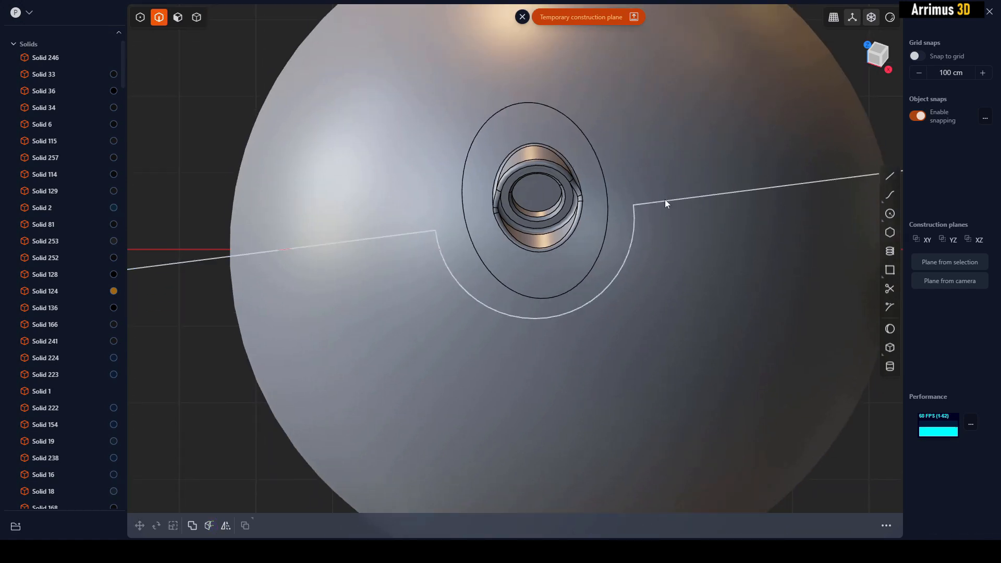
# Stretch the cut curve's U-shaped dip wider so it wraps around the ring
pyautogui.click(173, 526)
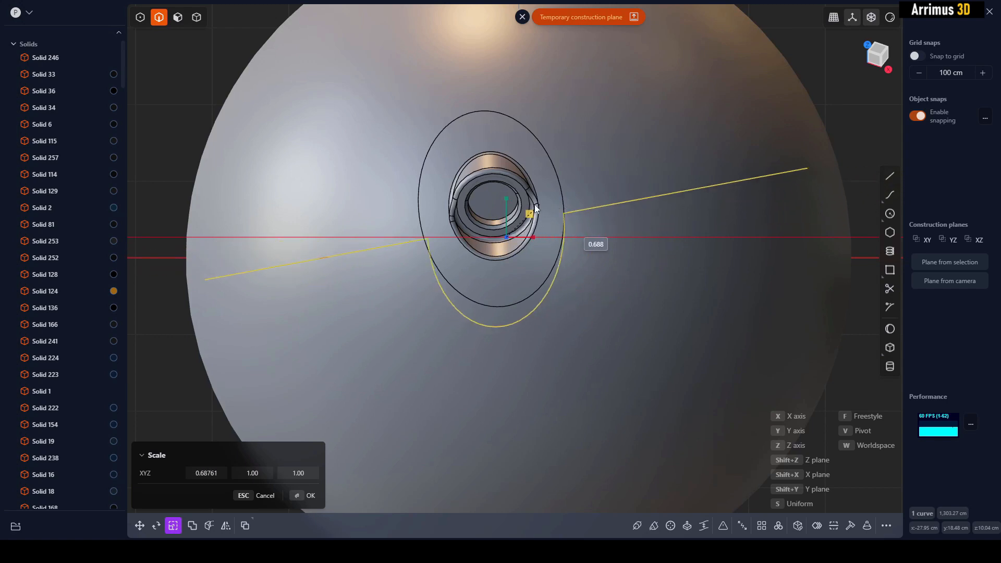
pyautogui.moveTo(533, 213); pyautogui.dragTo(578, 206)
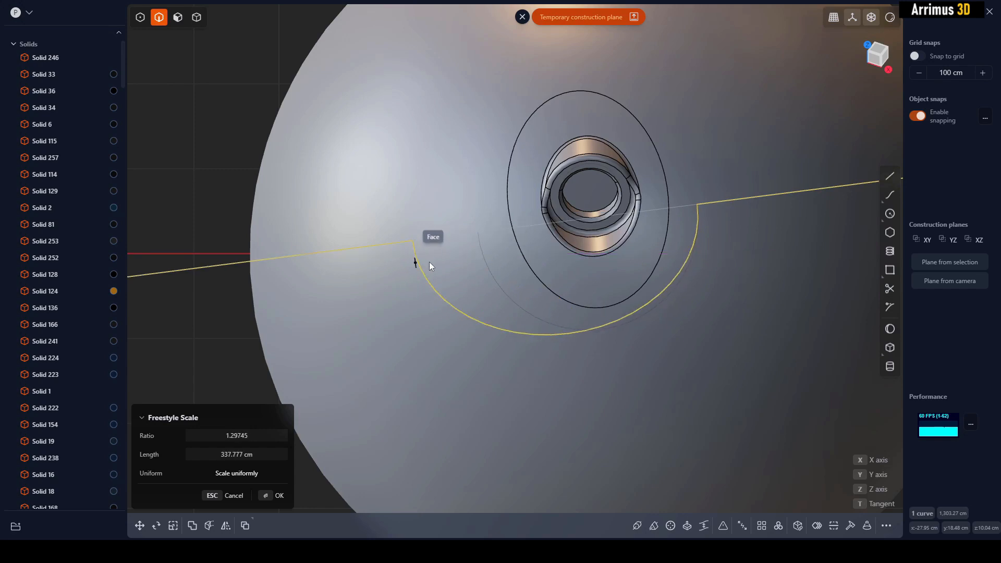
pyautogui.click(280, 496)
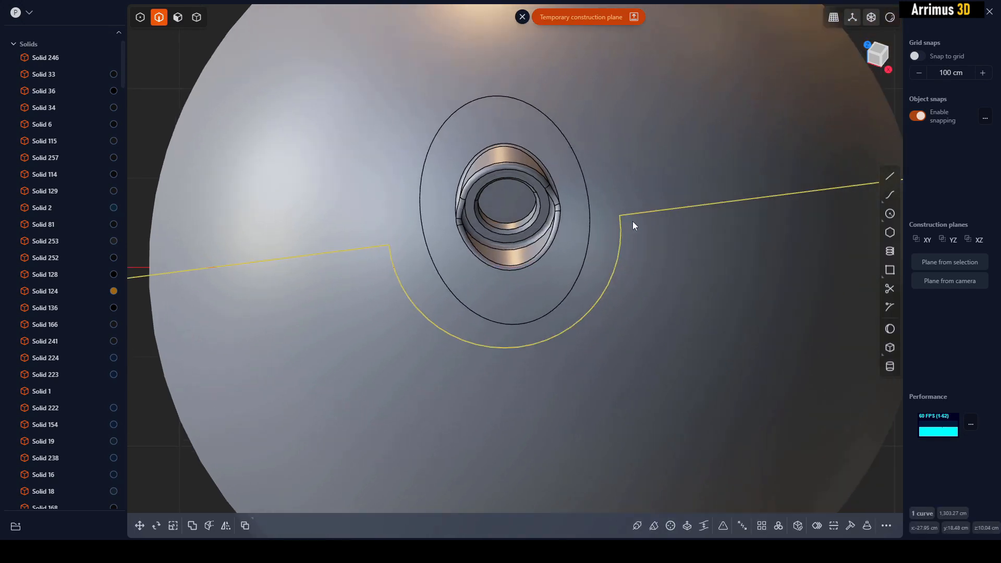
# Scale the curve from its right corner along single axes to widen the dip
pyautogui.click(173, 526)
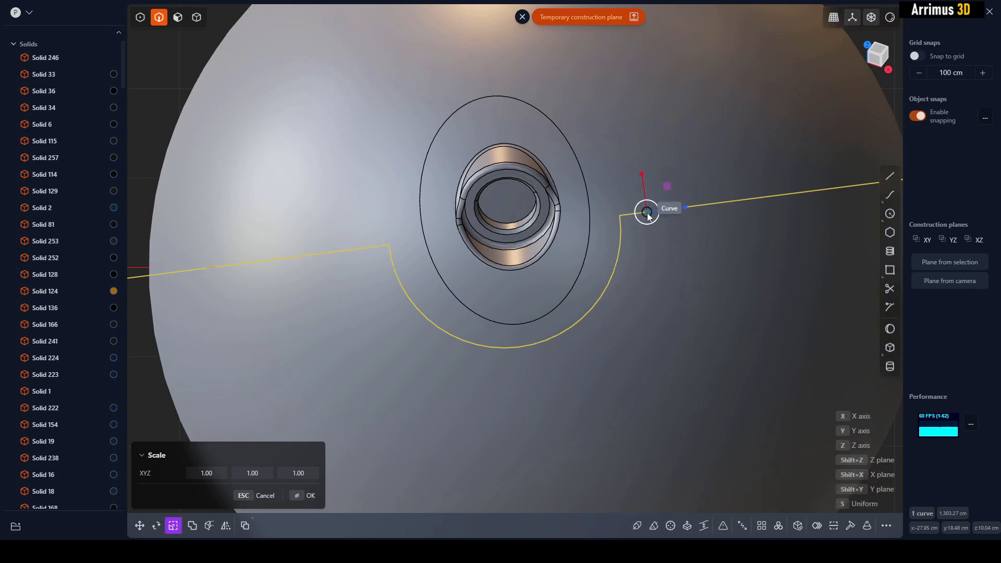
pyautogui.moveTo(647, 210); pyautogui.dragTo(629, 223)
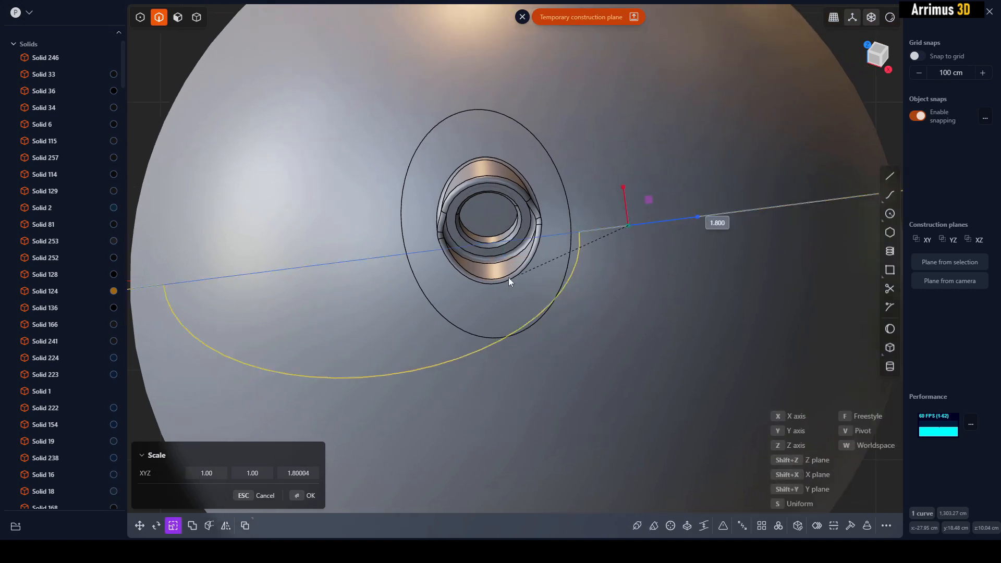
pyautogui.moveTo(511, 283); pyautogui.dragTo(527, 274)
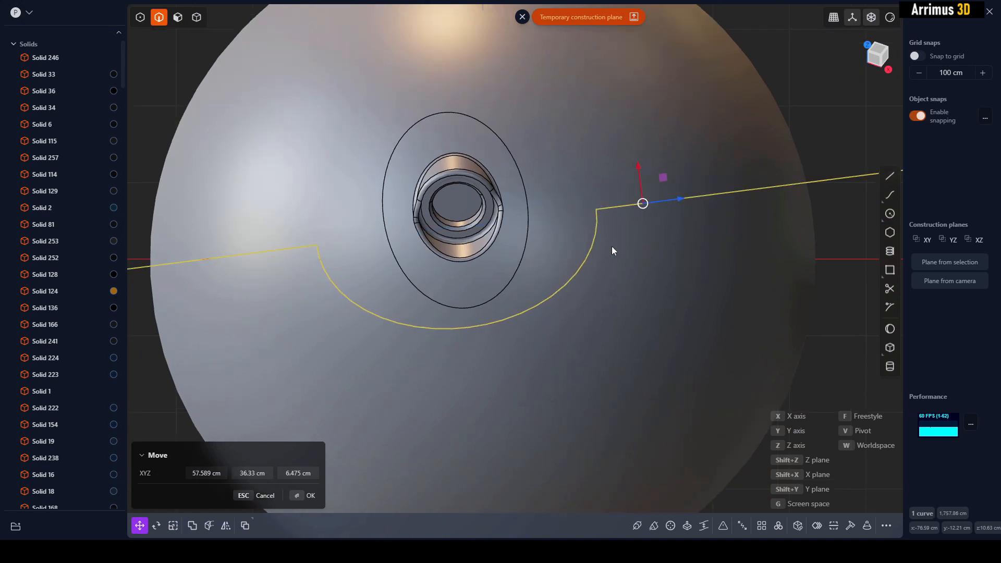
pyautogui.moveTo(664, 212)
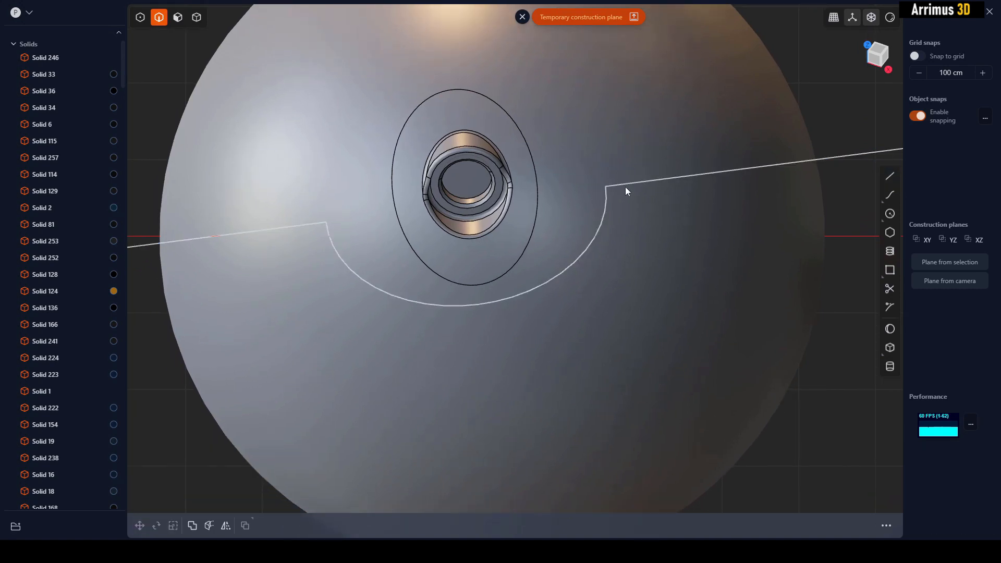
# Rescale the dip downward then back so it hugs the ring, and confirm the proportions
pyautogui.click(172, 526)
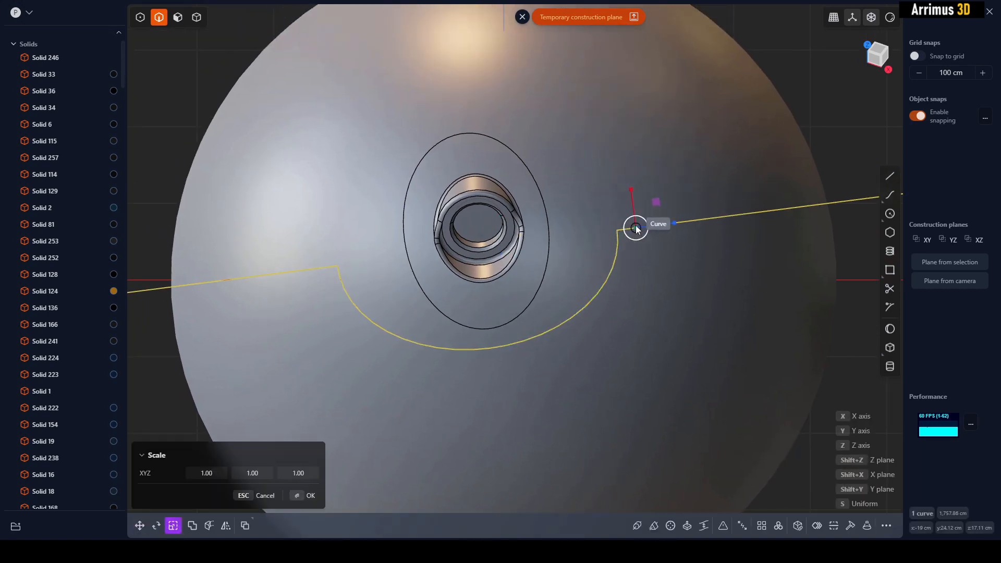
pyautogui.moveTo(635, 227); pyautogui.dragTo(633, 160)
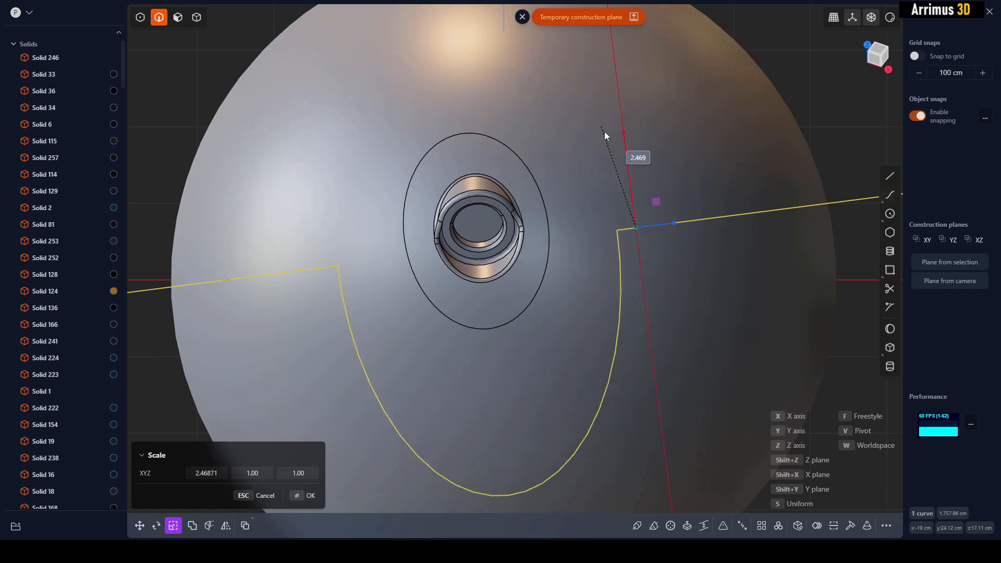
pyautogui.moveTo(601, 136); pyautogui.dragTo(600, 196)
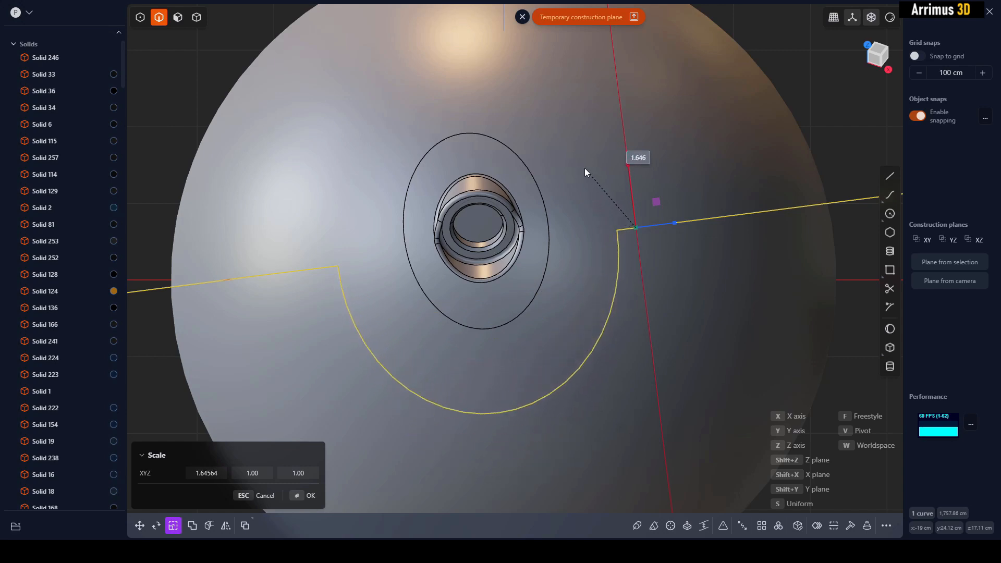
pyautogui.click(305, 497)
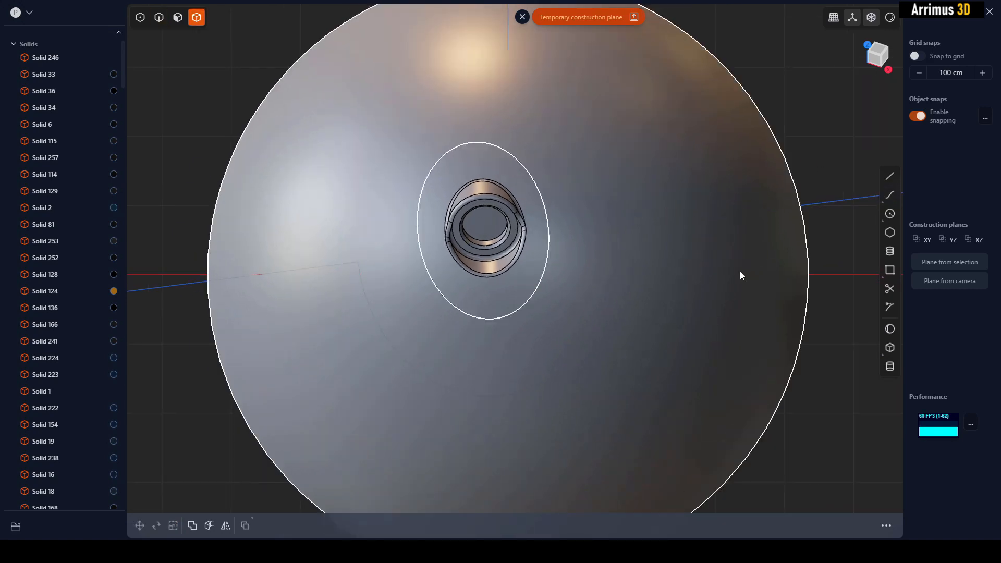
# Cut the sphere into two solids along the curve and fillet the recessed ring edge
pyautogui.click(208, 526)
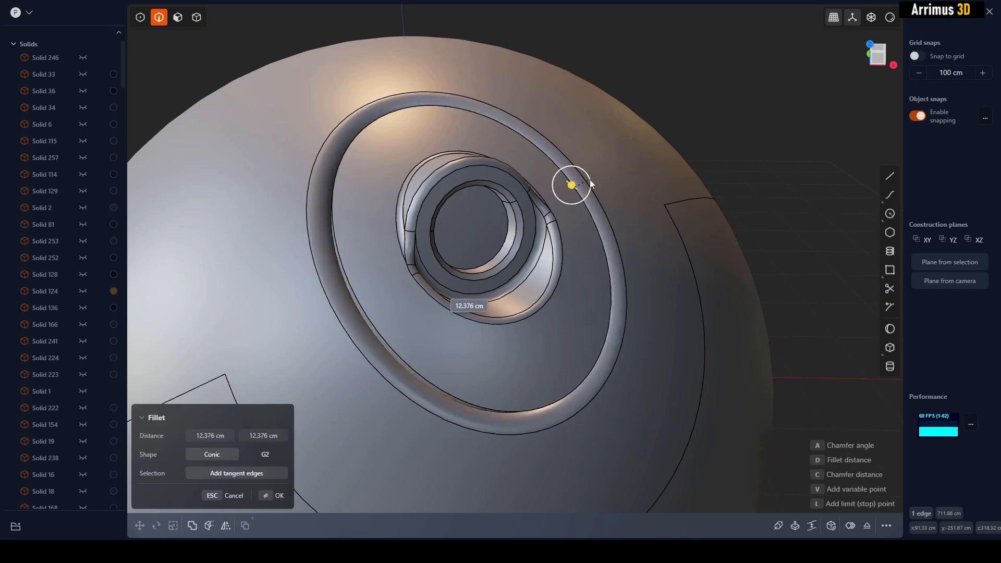
pyautogui.click(279, 496)
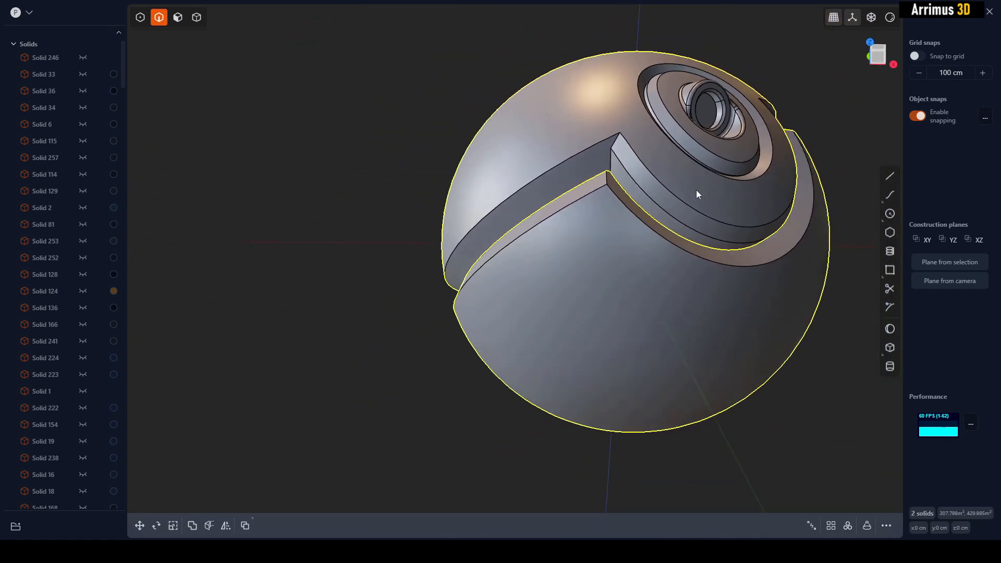
pyautogui.moveTo(696, 195); pyautogui.dragTo(713, 234)
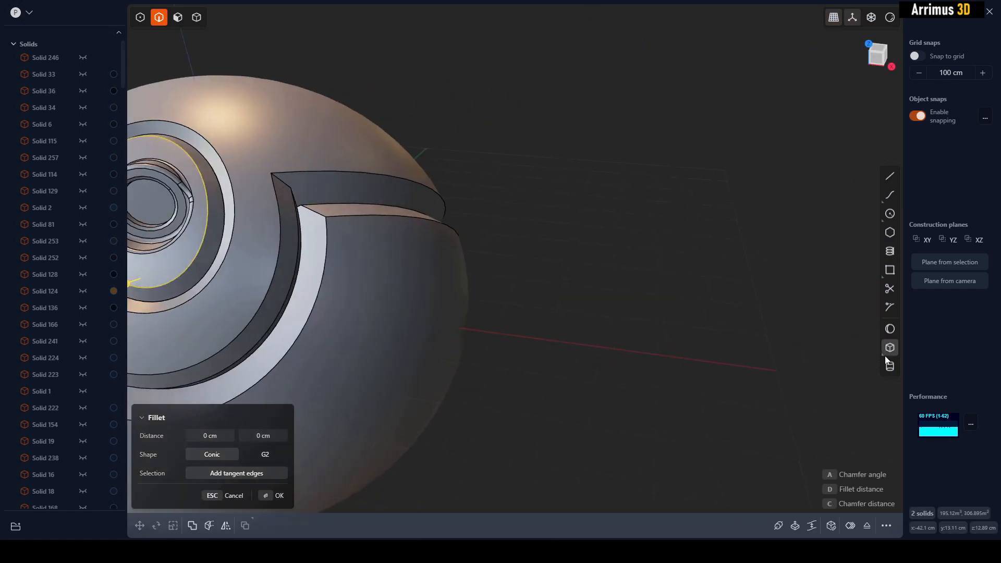
# Rotate the box around a pivot on one of its edges so it sits tilted
pyautogui.click(890, 347)
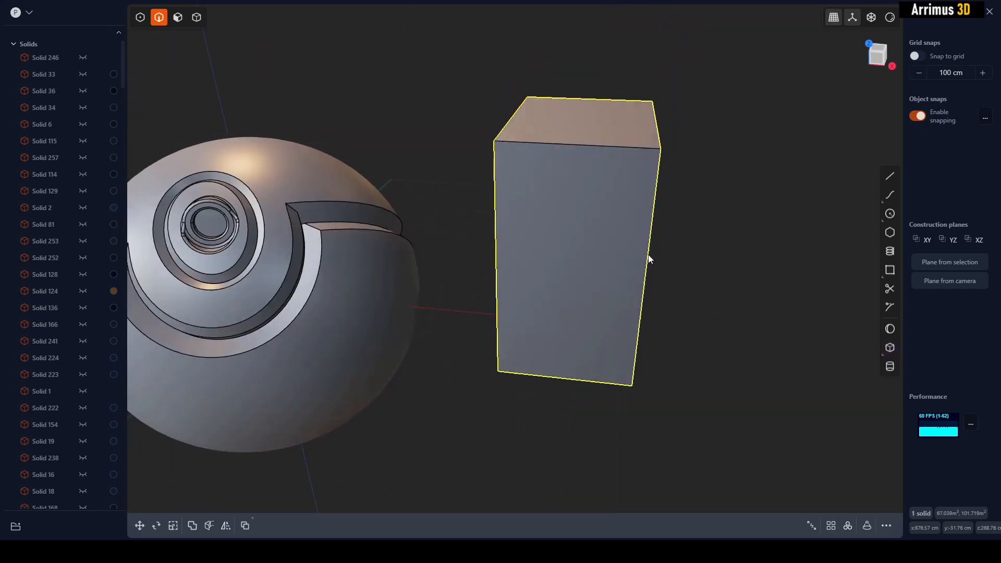
pyautogui.click(157, 526)
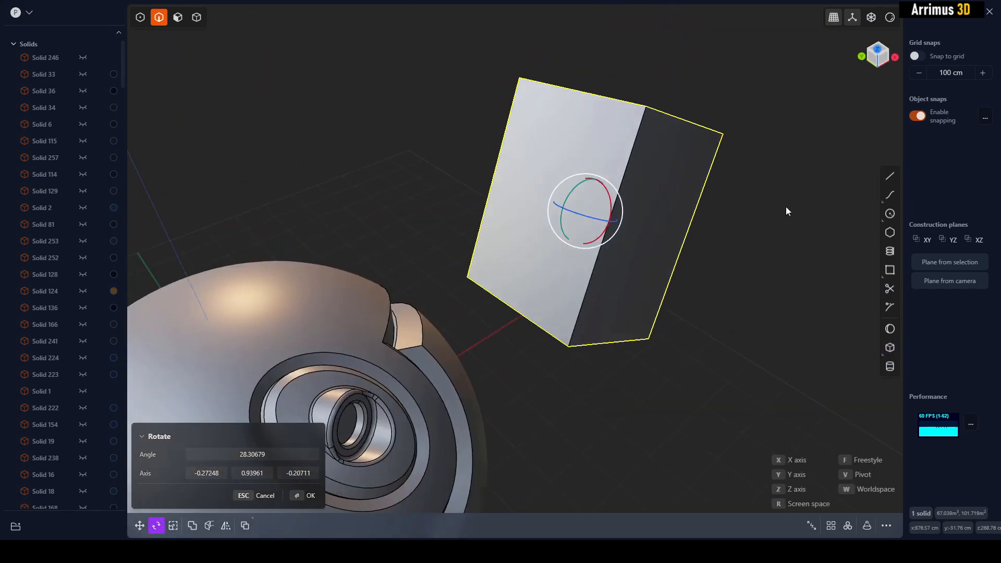
pyautogui.click(311, 496)
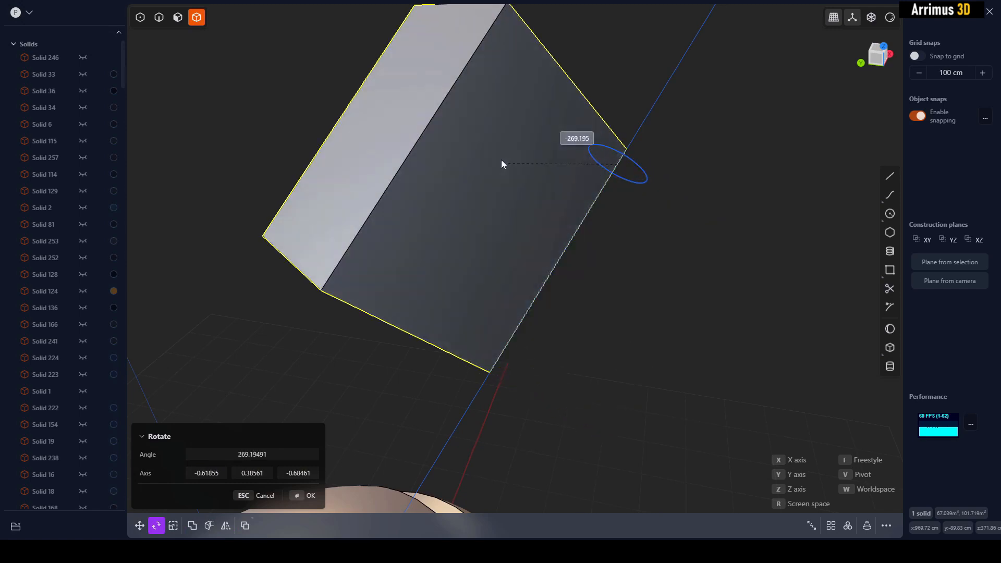
pyautogui.moveTo(502, 164); pyautogui.dragTo(528, 178)
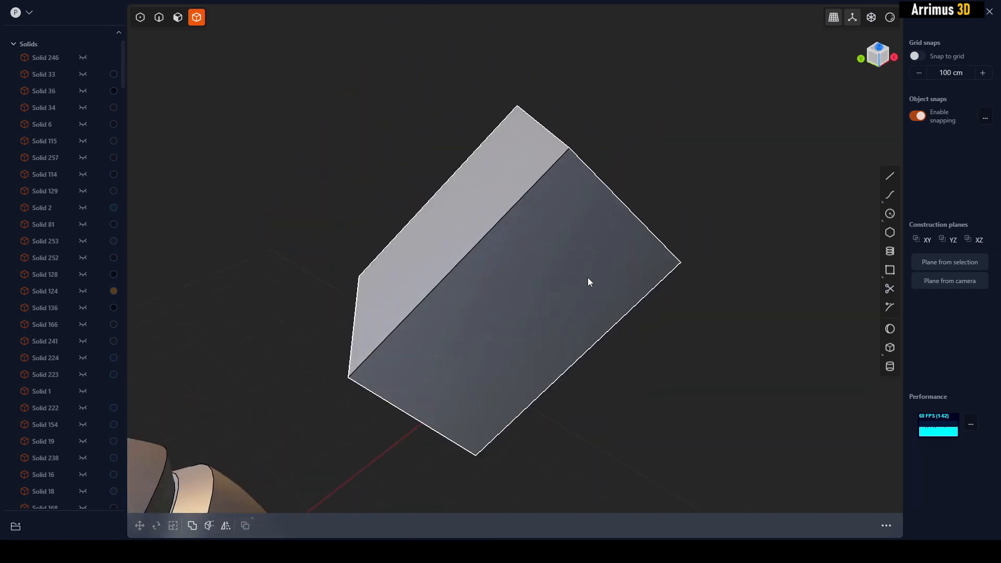
# Create a cylinder snapped along the box edge and Boolean-union it into the box
pyautogui.click(890, 366)
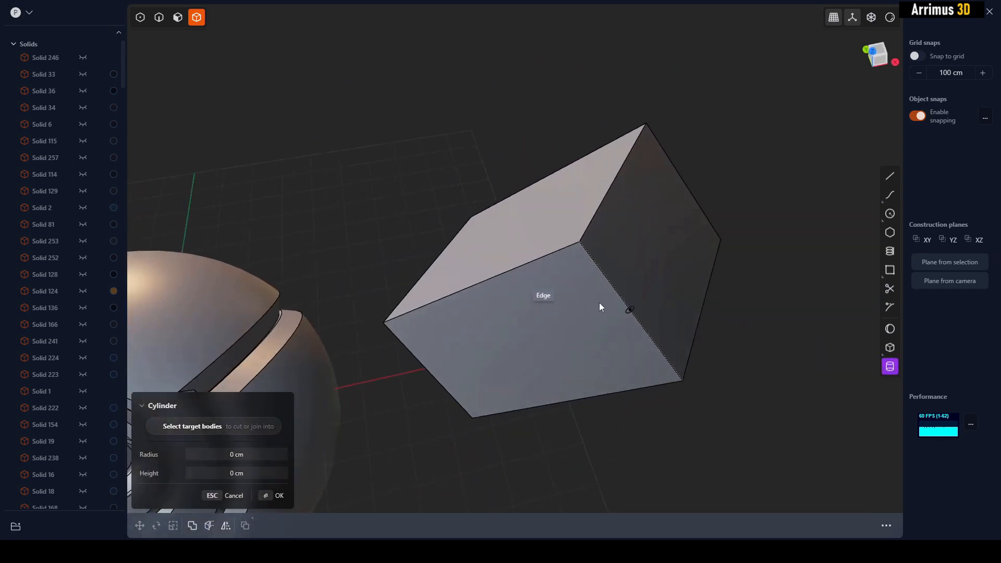
pyautogui.moveTo(600, 307); pyautogui.dragTo(596, 229)
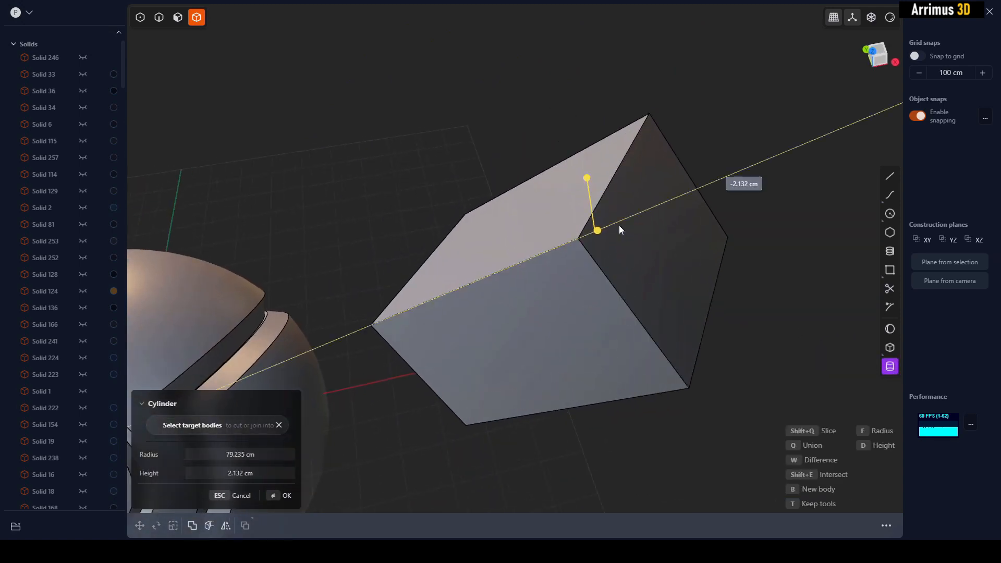
pyautogui.moveTo(595, 231); pyautogui.dragTo(503, 271)
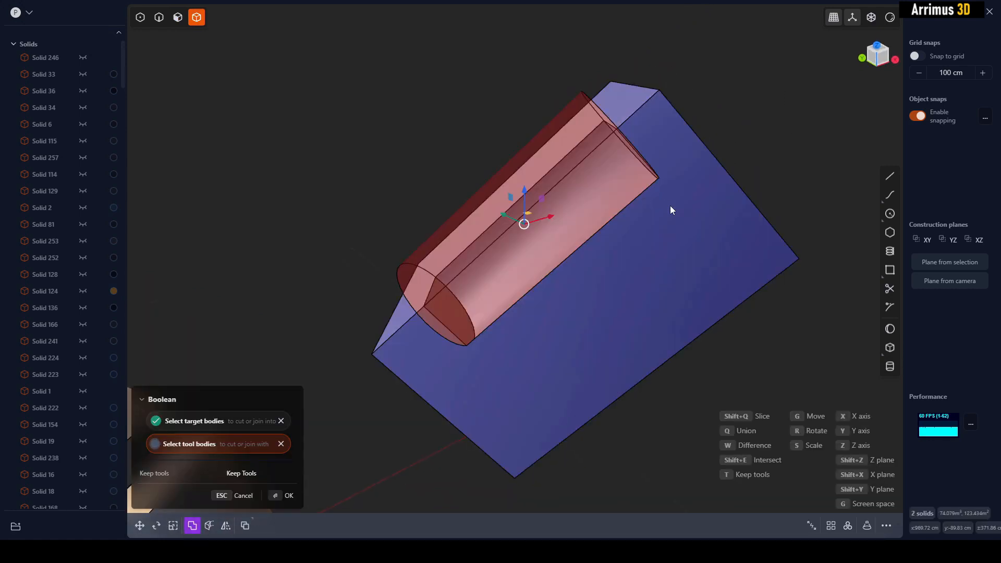
pyautogui.click(289, 495)
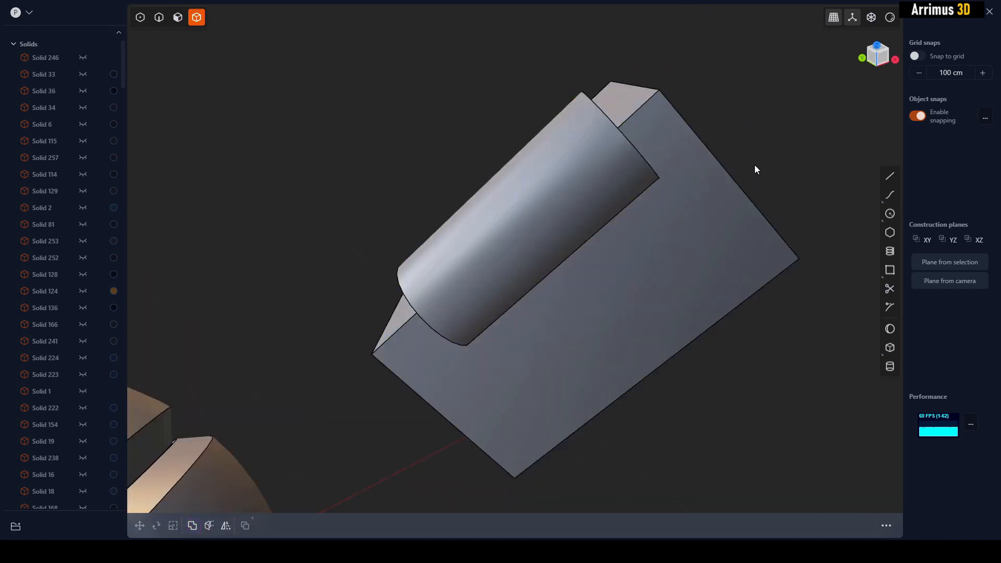
pyautogui.click(172, 526)
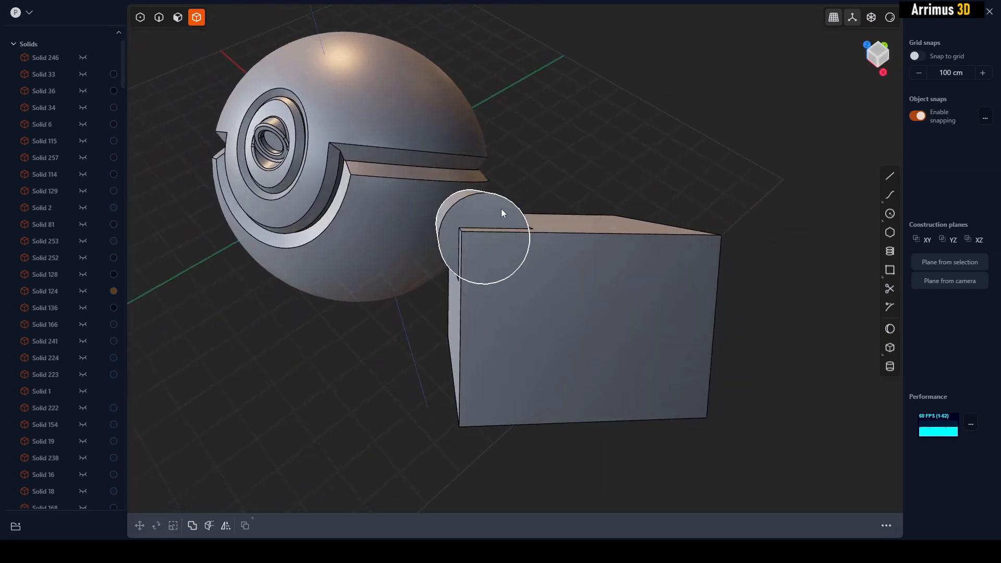
# Cut a rounded slot in the box around the hinge cylinder with Boolean Difference
pyautogui.click(139, 525)
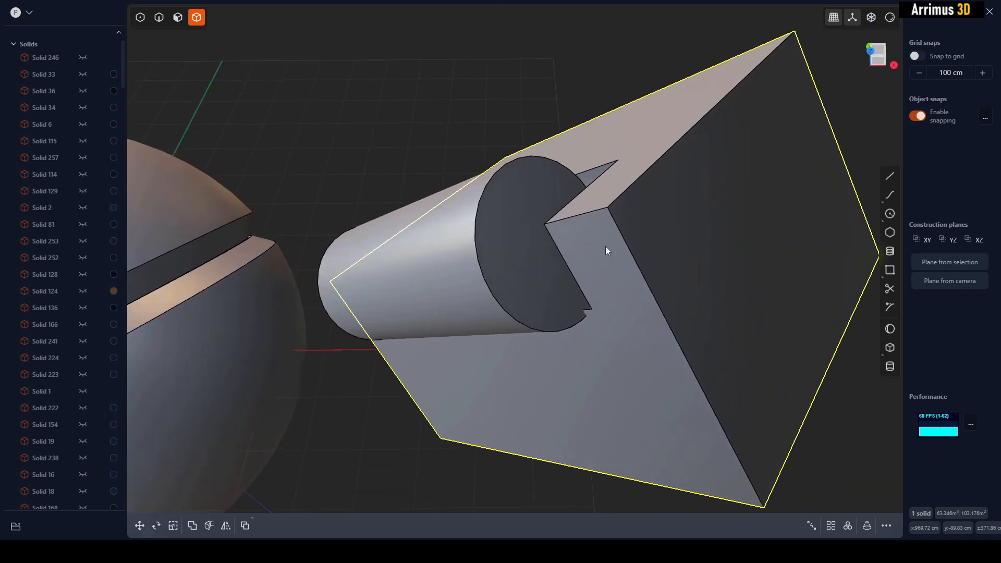
pyautogui.click(155, 525)
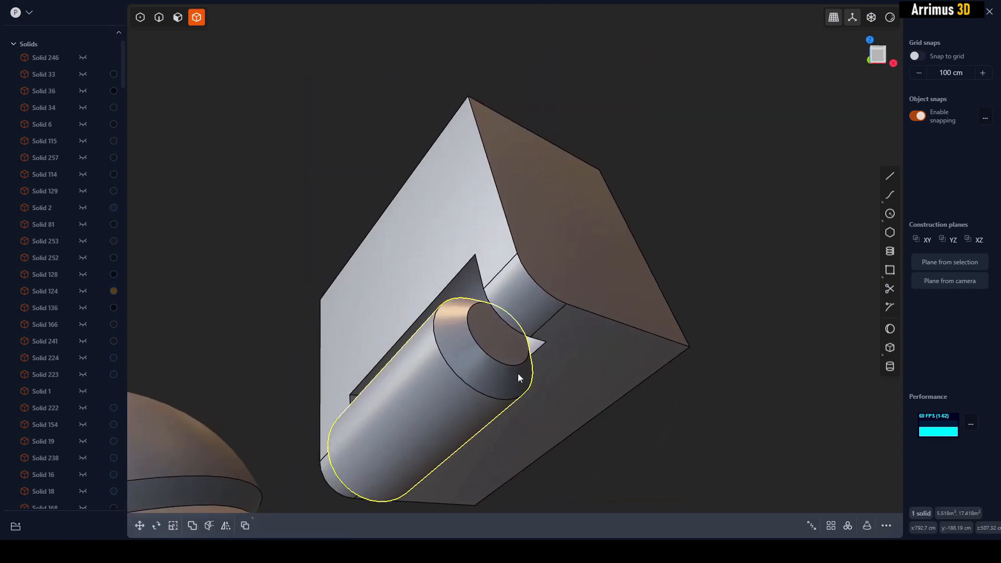
# Begin a Move on the hollow hinge cylinder in the box's slot without displacing it yet
pyautogui.click(138, 526)
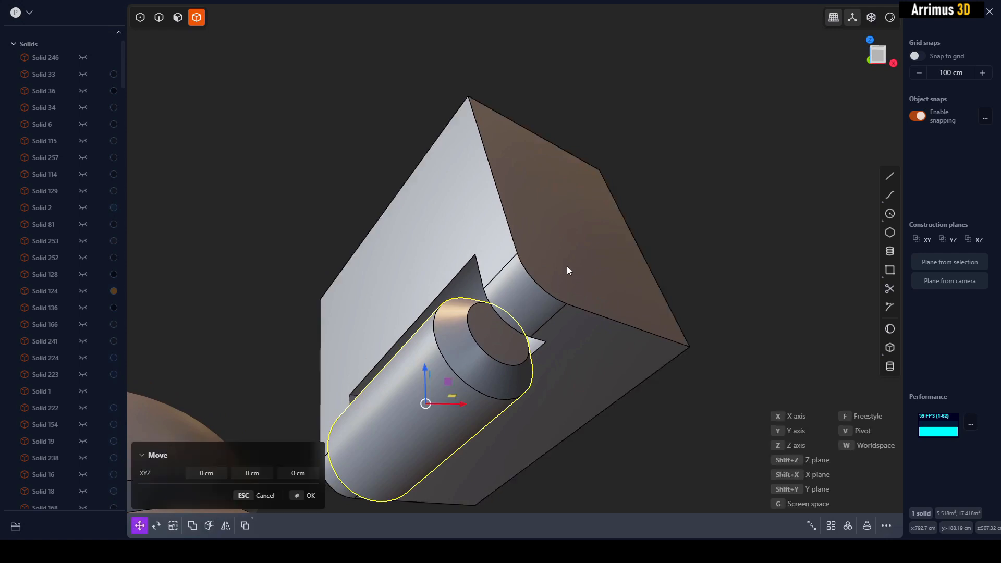
pyautogui.moveTo(567, 270); pyautogui.dragTo(583, 337)
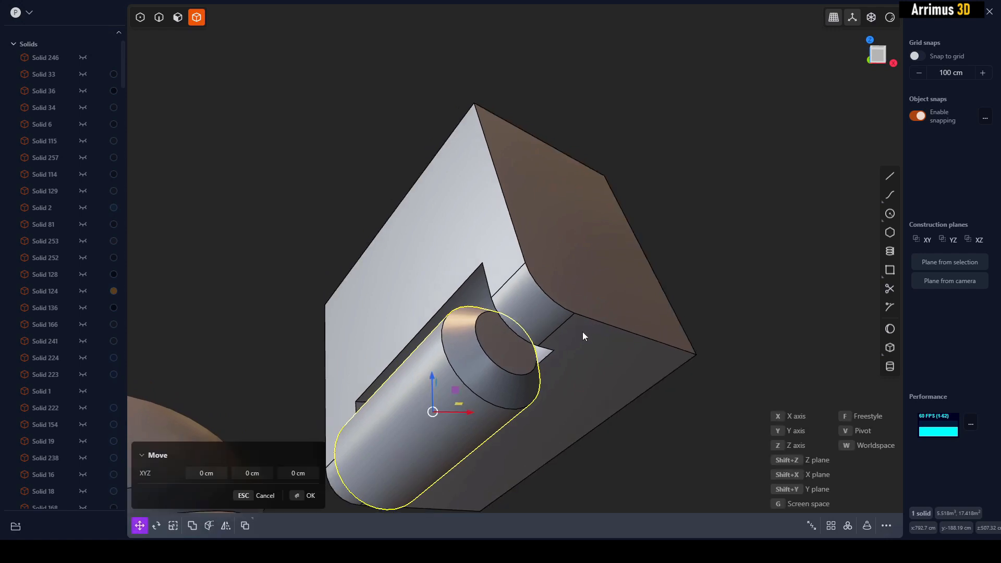
pyautogui.moveTo(581, 332); pyautogui.dragTo(542, 301)
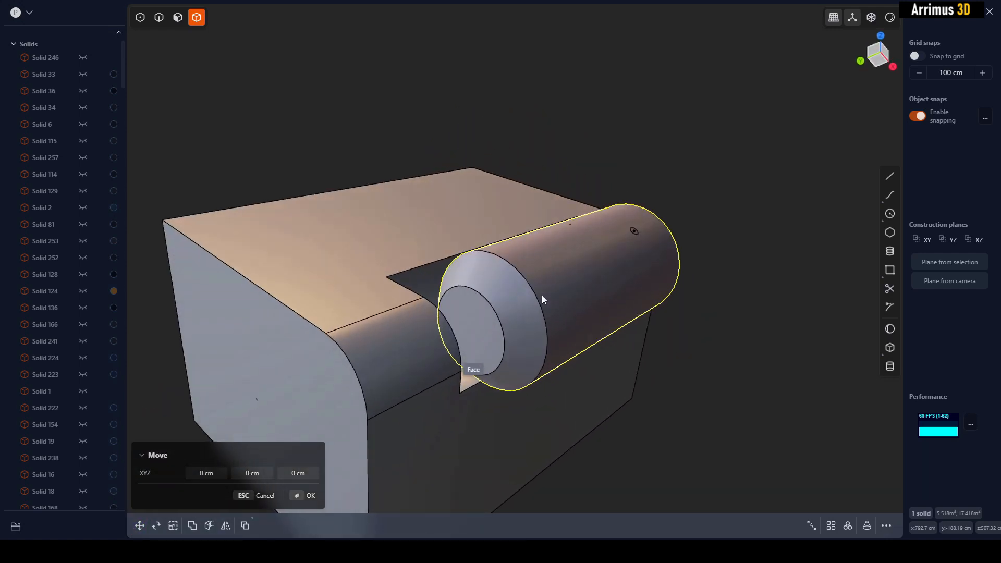